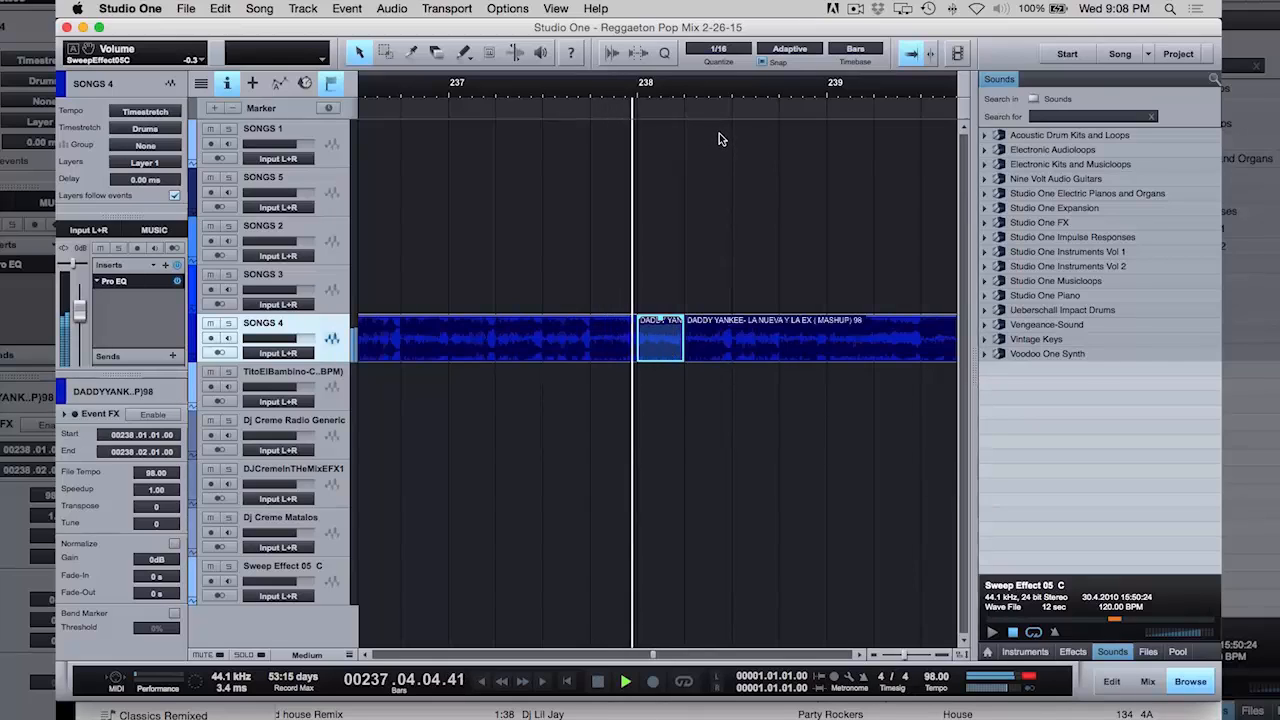
# Start the Tito El Bambino clip around bar 247, overlapping the Daddy Yankee tail
pyautogui.click(624, 680)
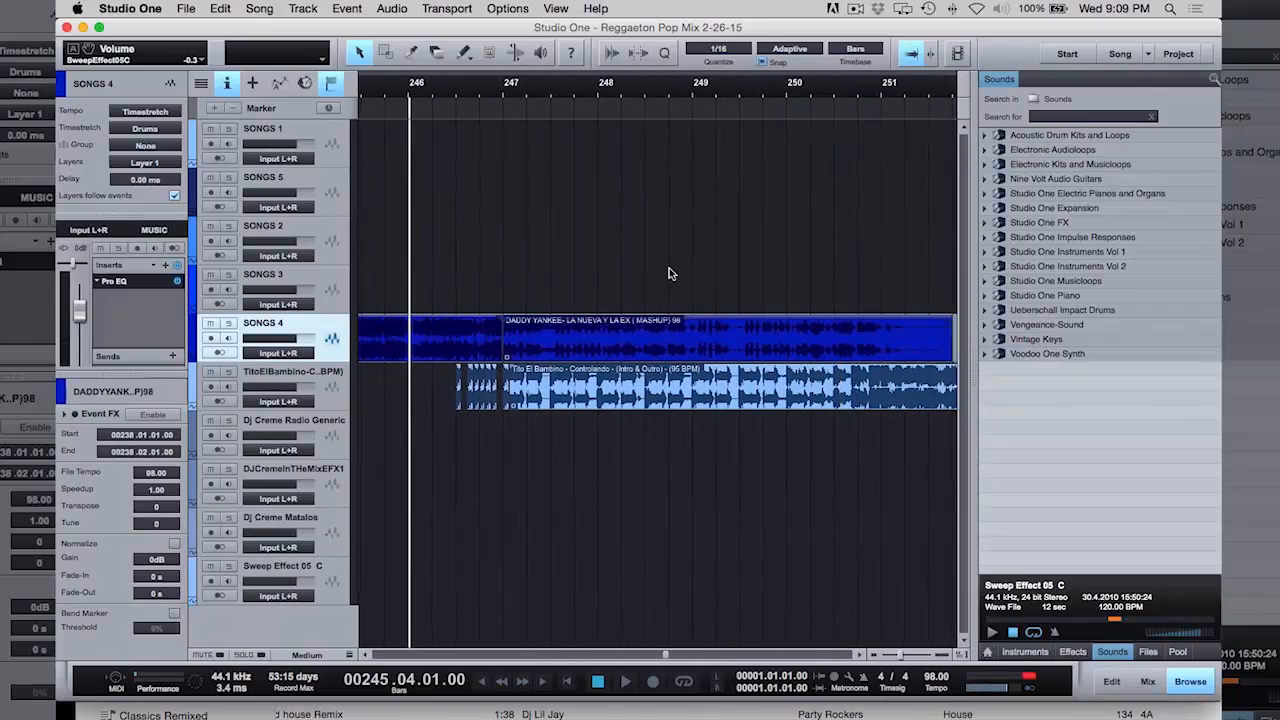
# Nudge the Tito El Bambino clip earlier and zoom out to the full six-song arrangement
pyautogui.click(624, 680)
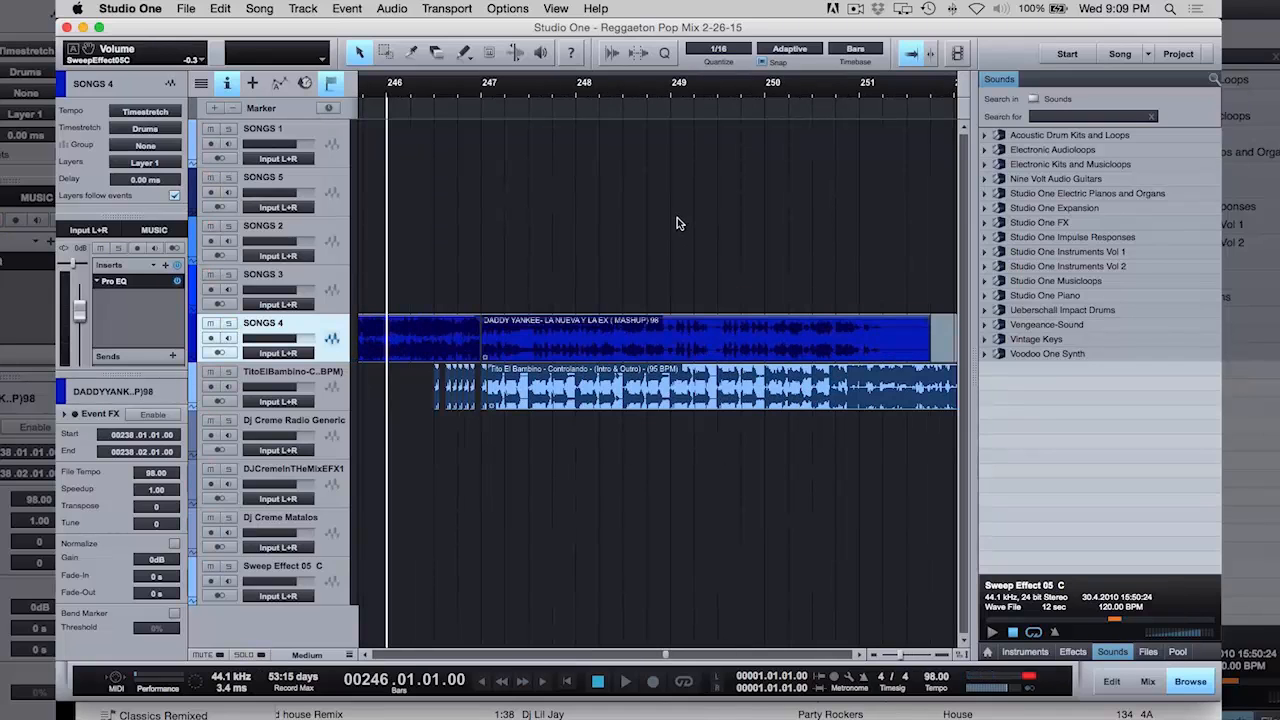
pyautogui.click(624, 680)
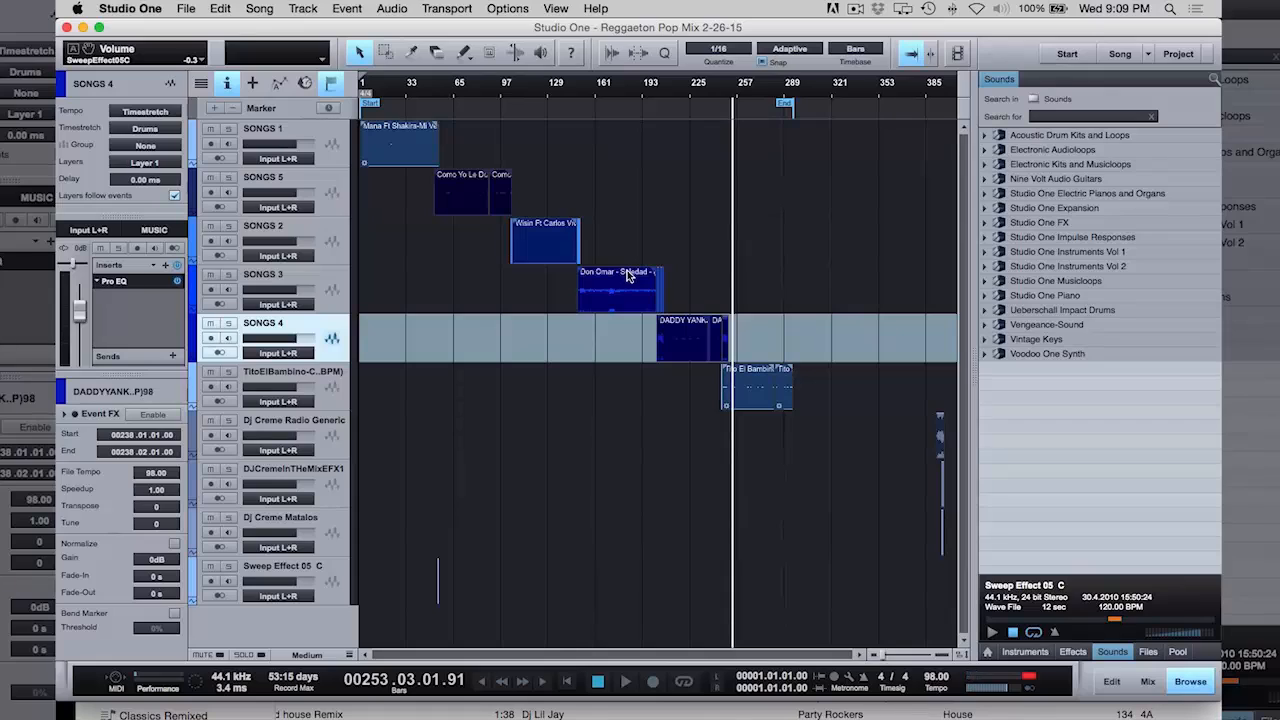
pyautogui.moveTo(908, 432)
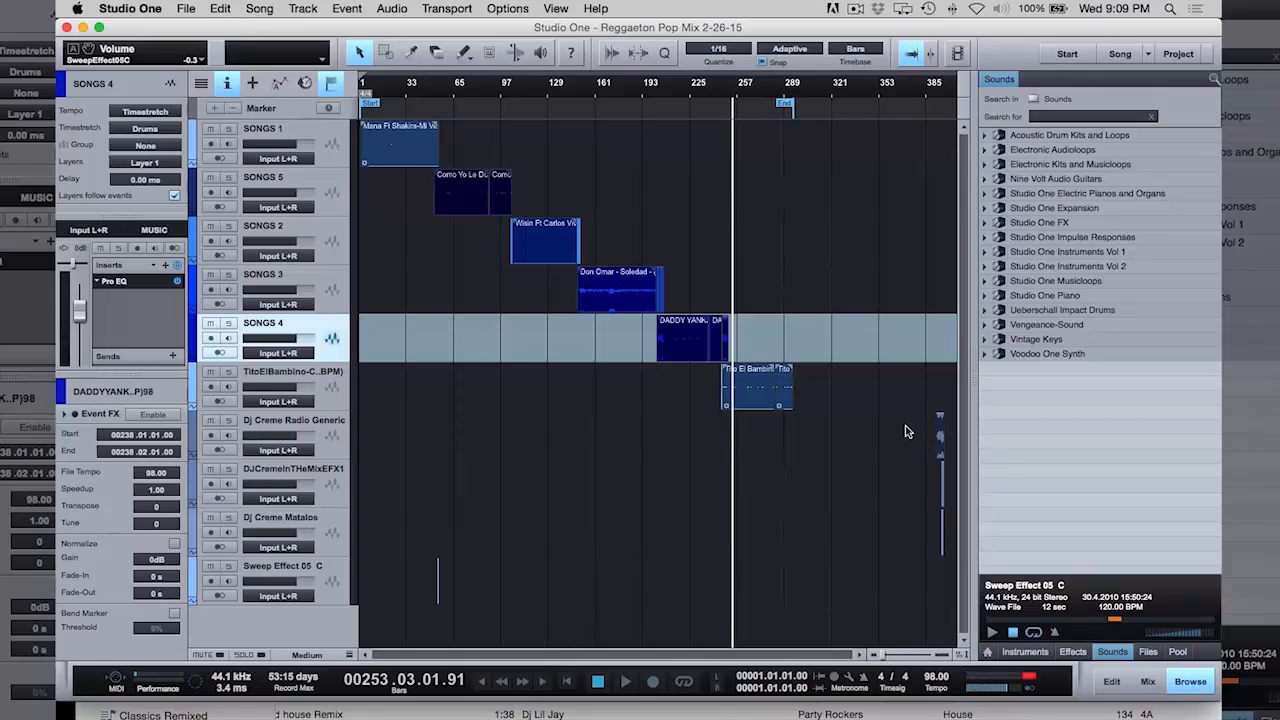
pyautogui.moveTo(940, 444)
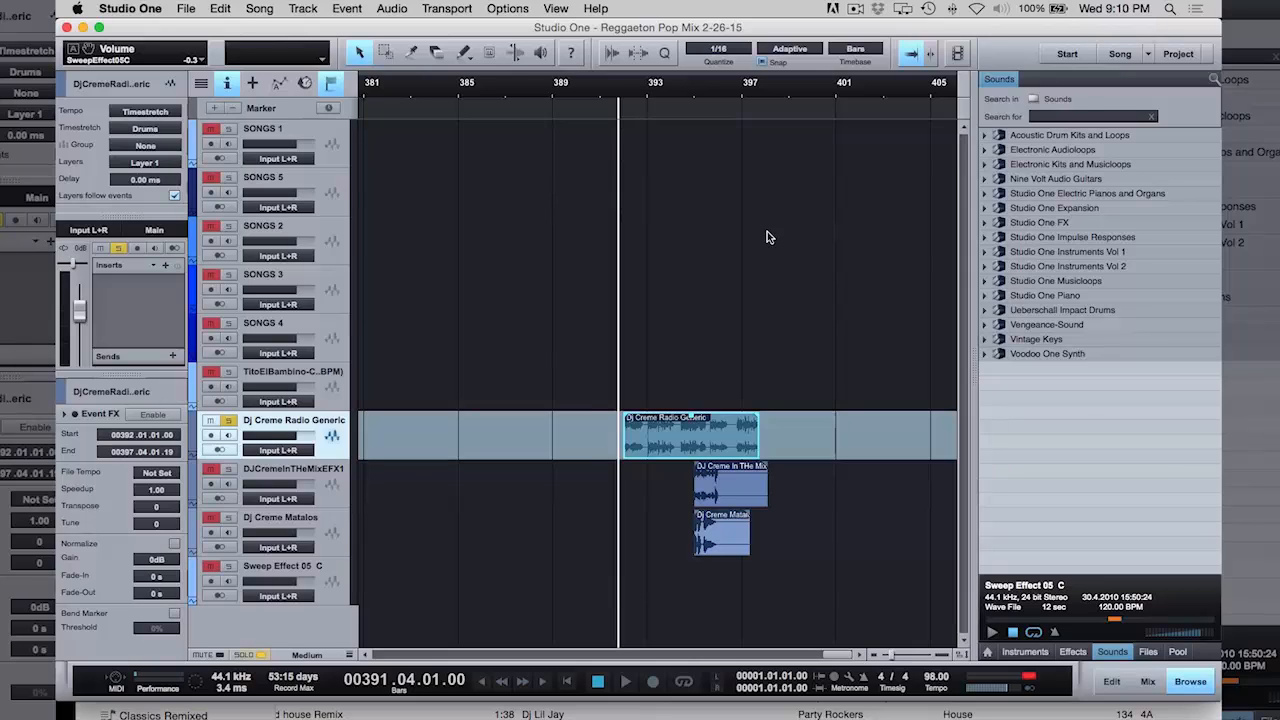
# Move the selected DJ Creme drop clips slightly later near the mix's end
pyautogui.click(624, 680)
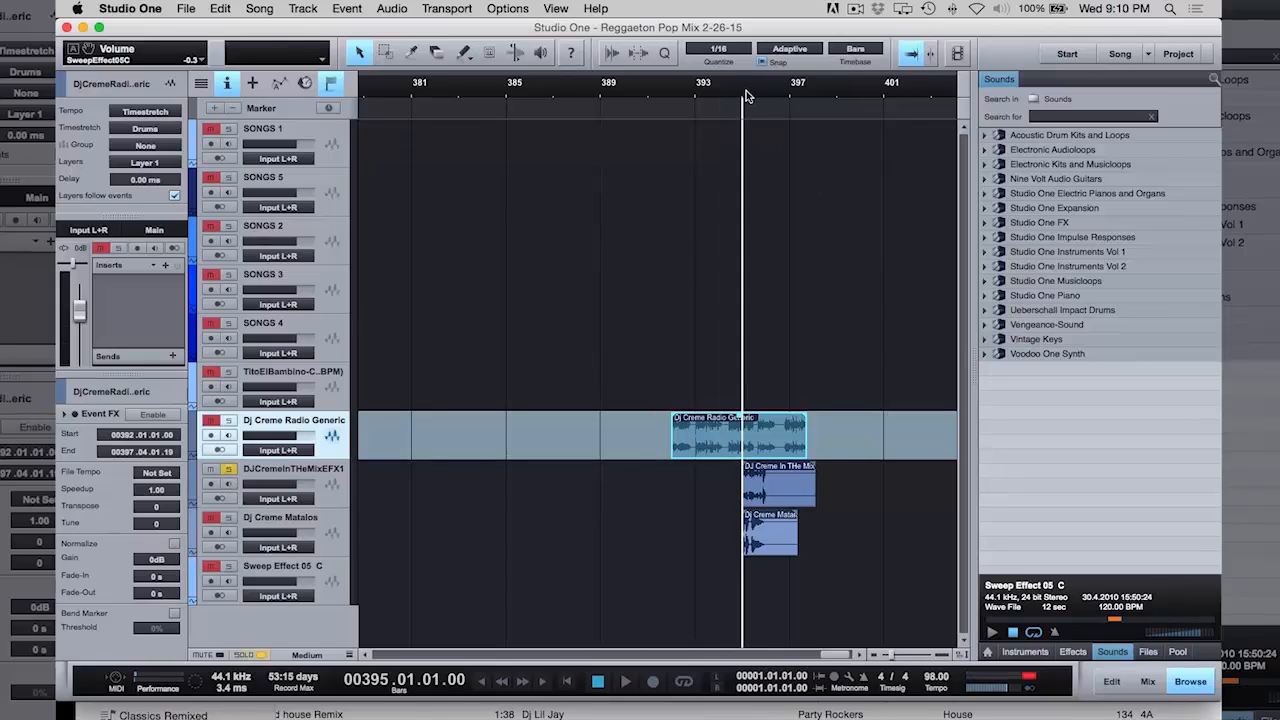
pyautogui.click(624, 680)
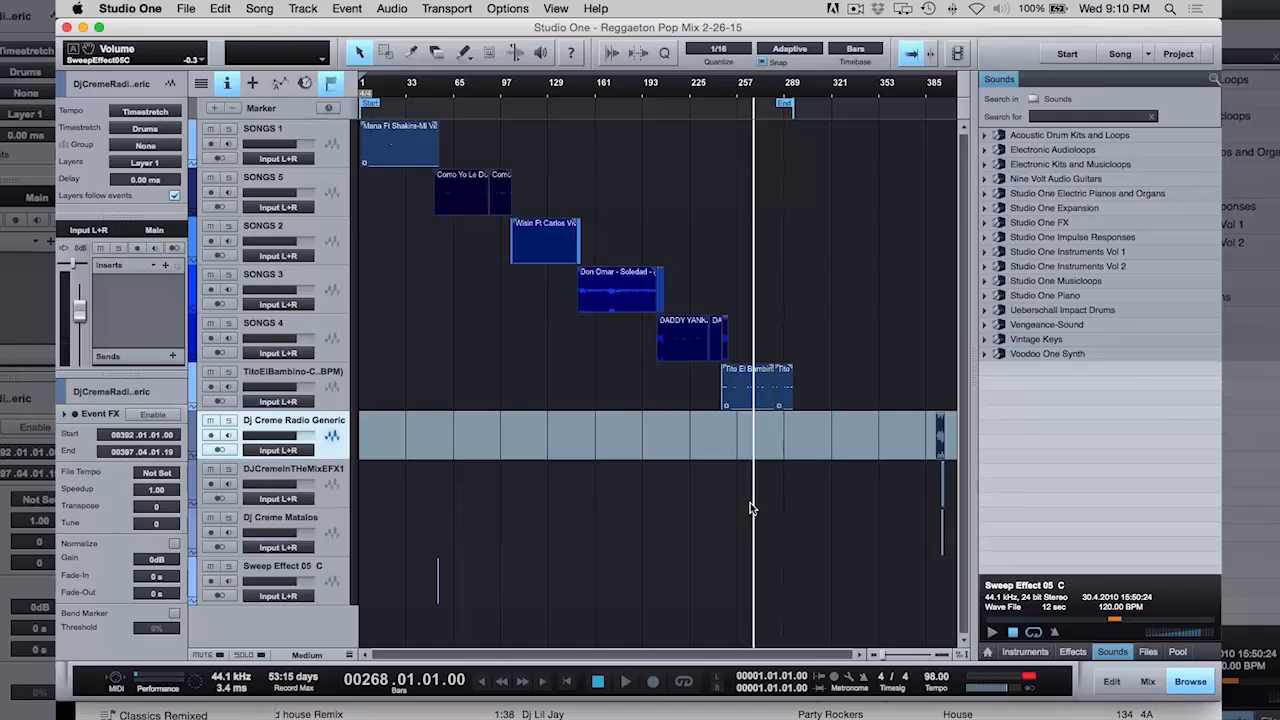
pyautogui.moveTo(796, 90)
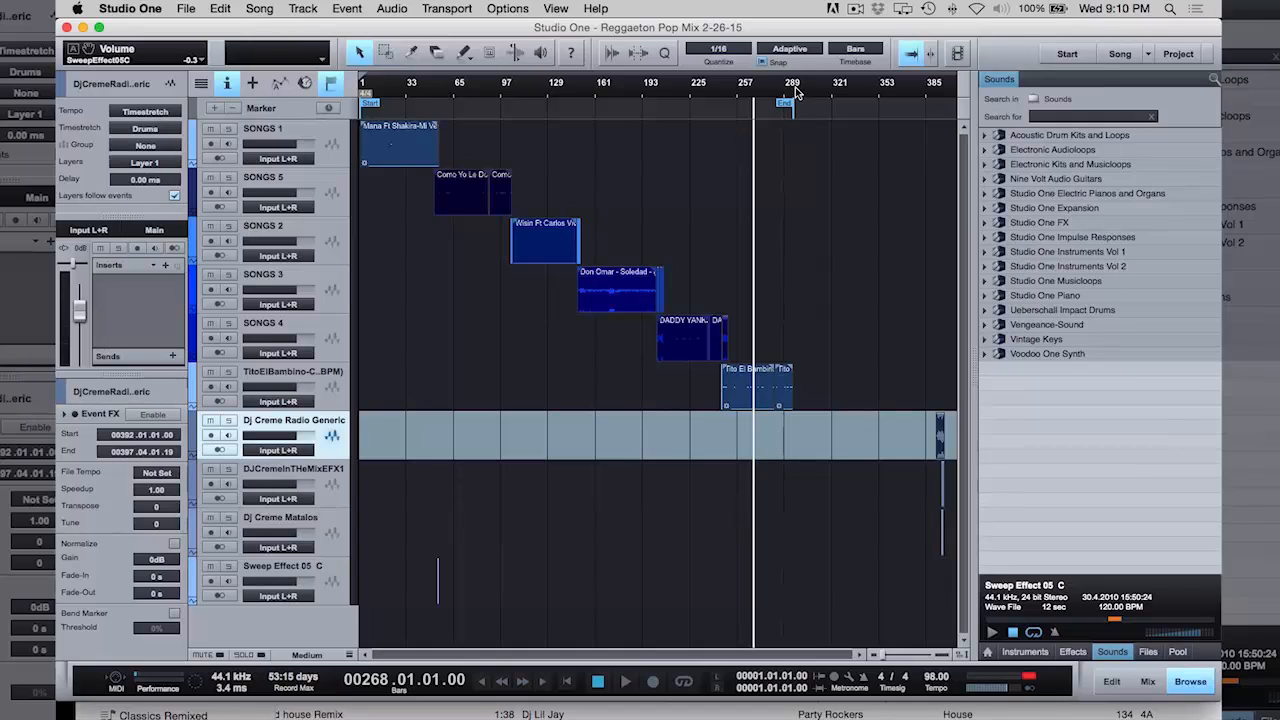
# Jump to the end marker and switch the time display to Seconds, reading about 11:57
pyautogui.click(790, 82)
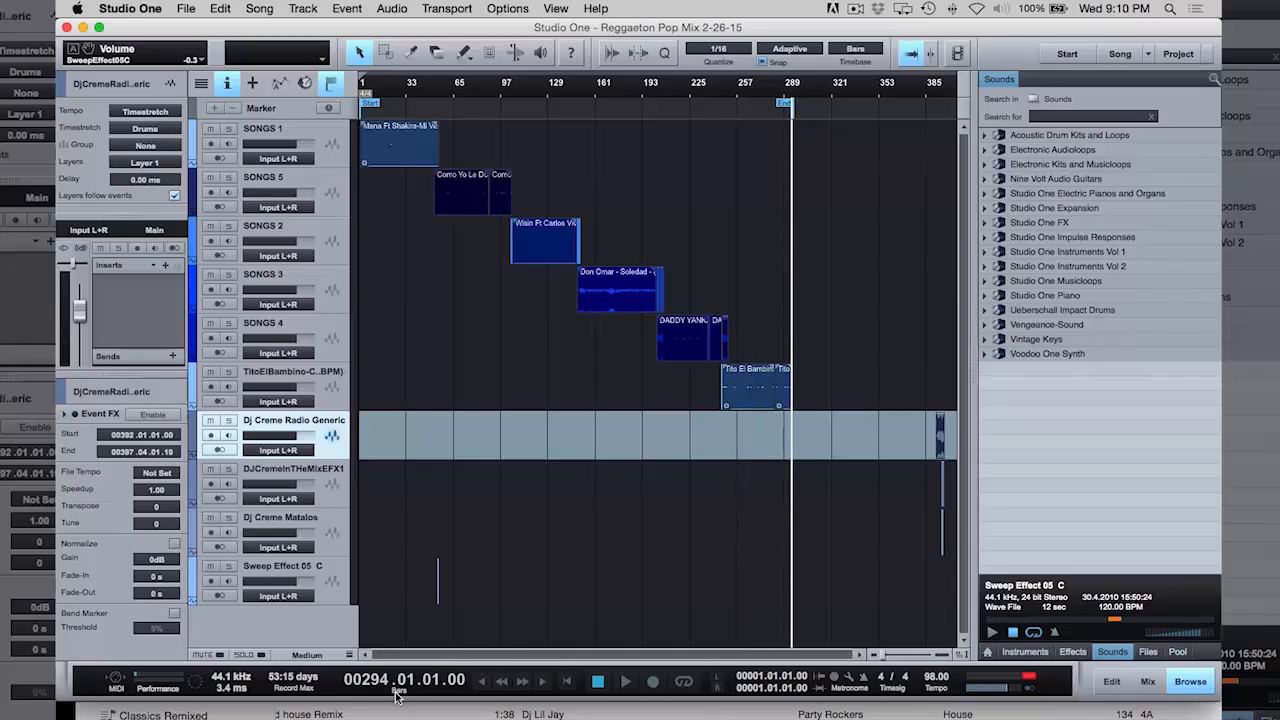
pyautogui.click(404, 680)
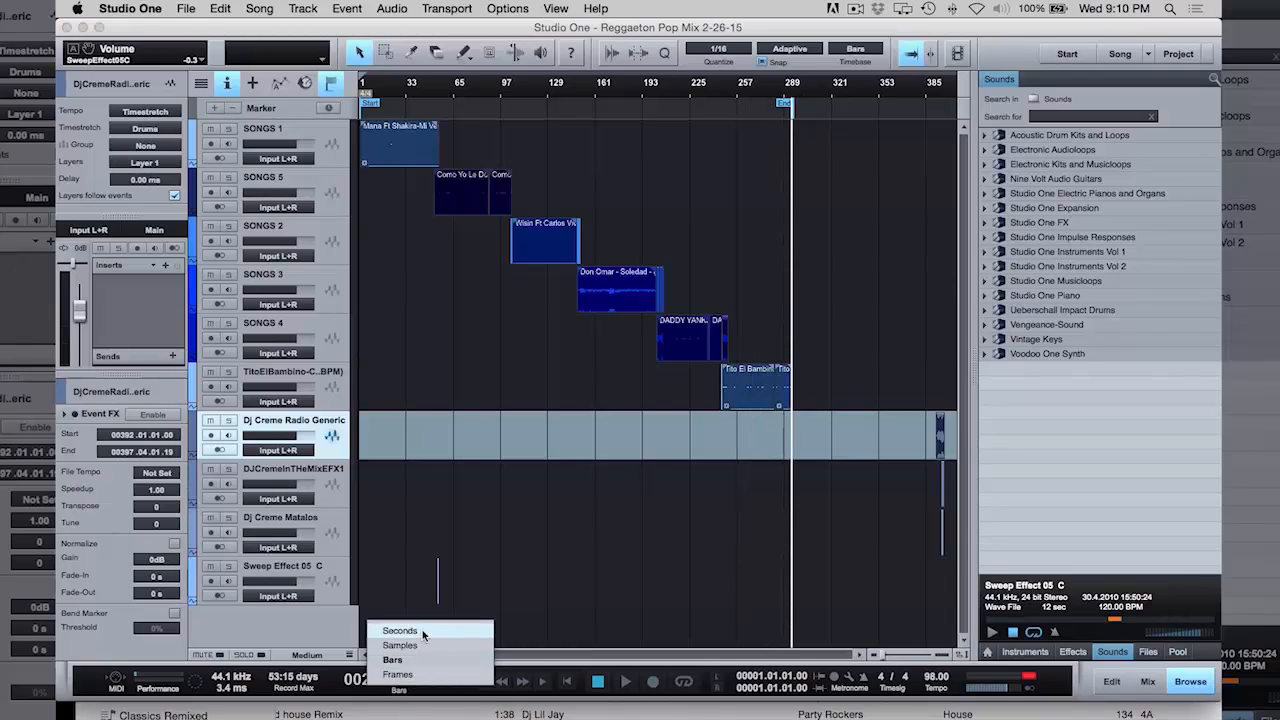
pyautogui.click(400, 630)
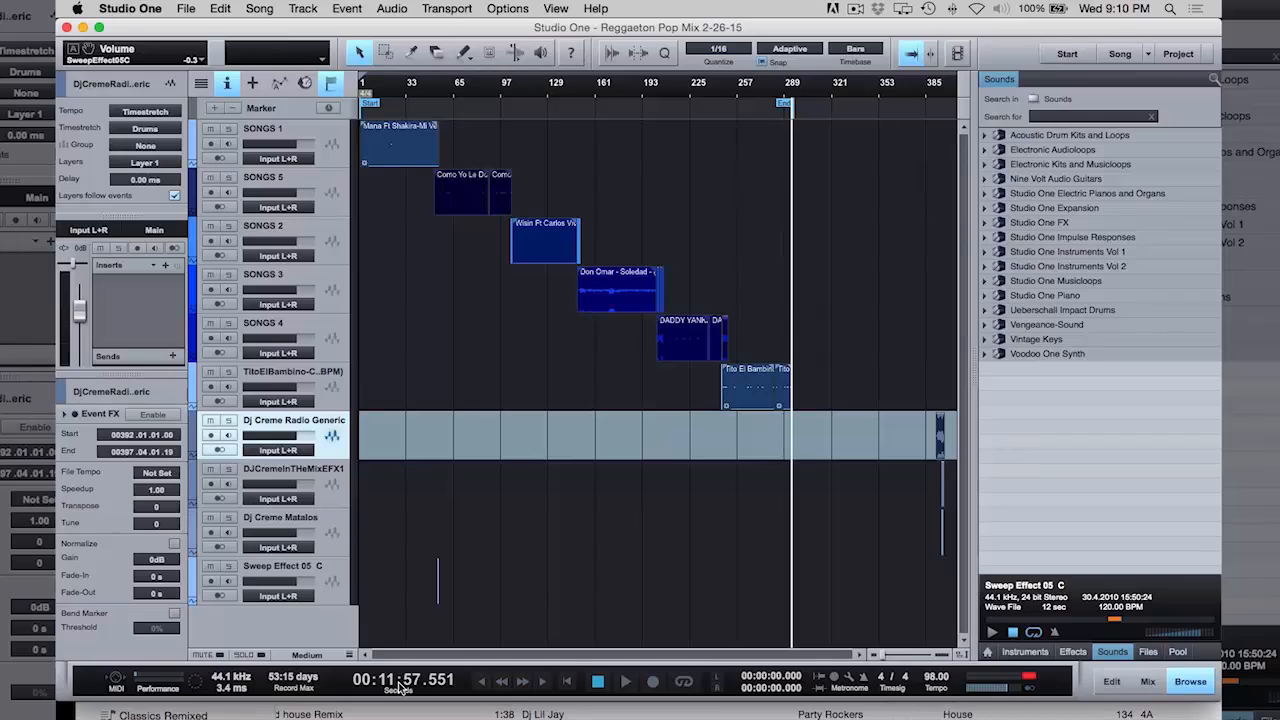
pyautogui.moveTo(556, 612)
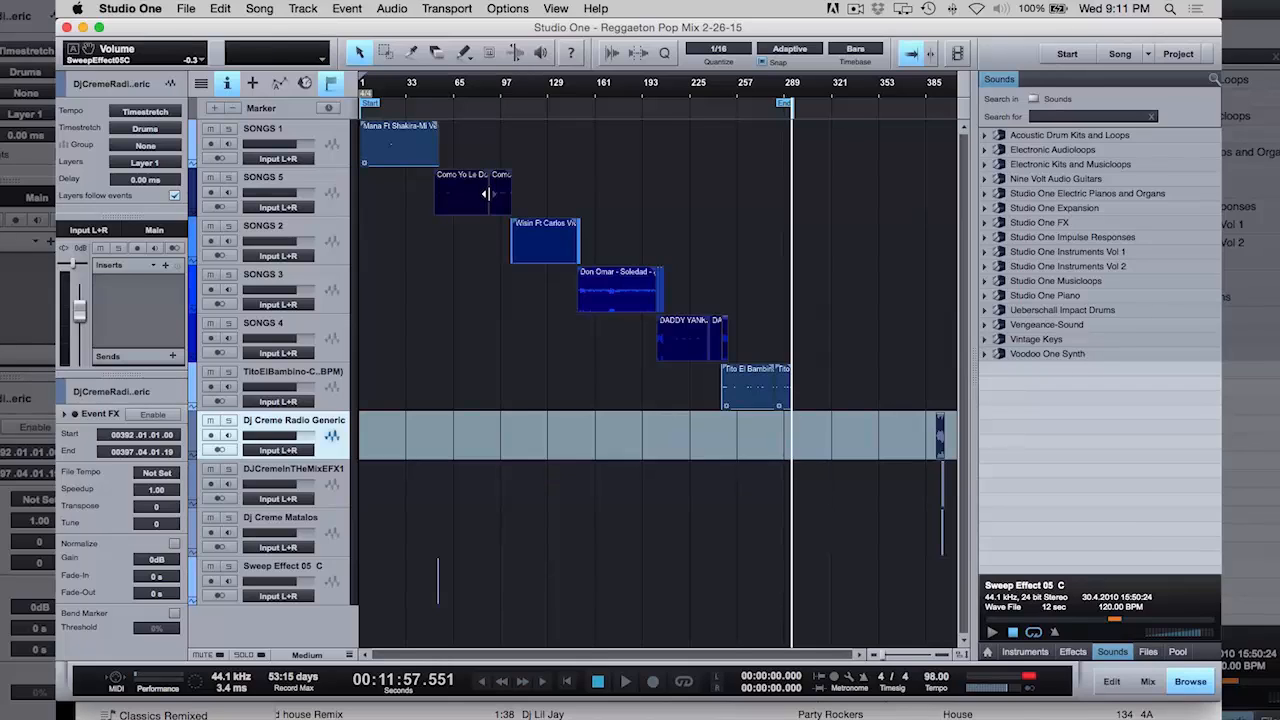
pyautogui.moveTo(466, 180)
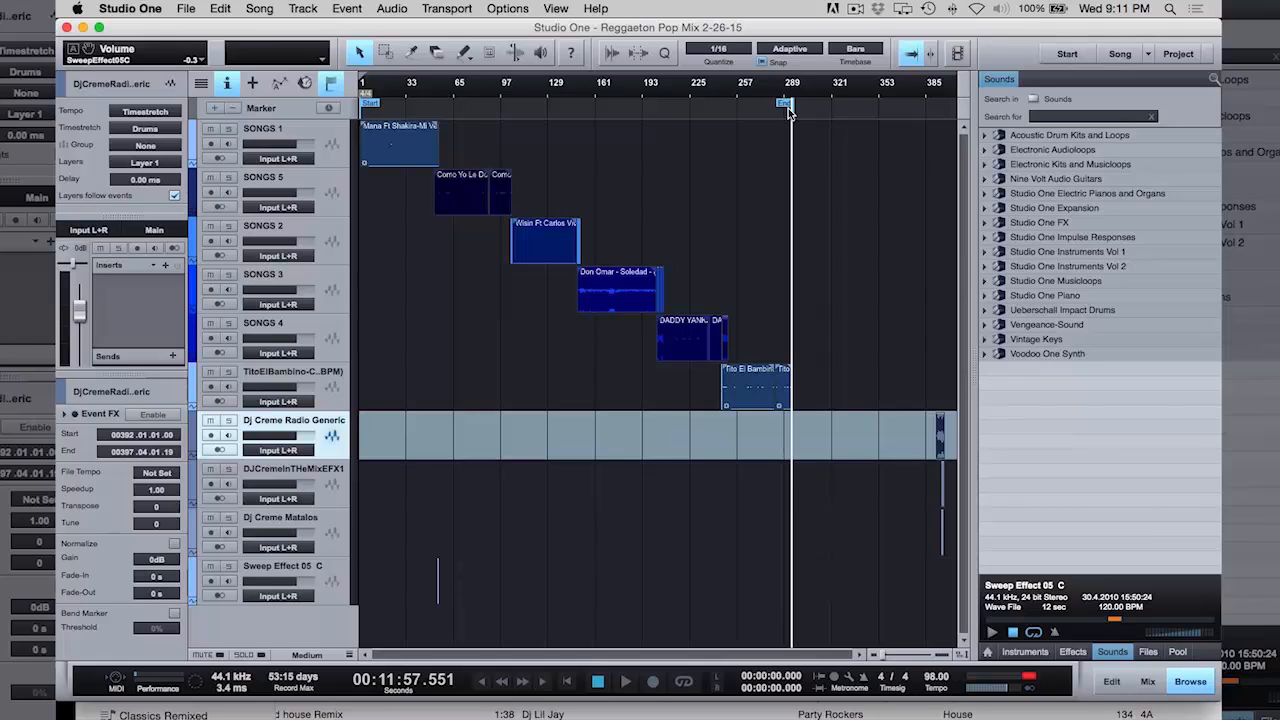
pyautogui.moveTo(788, 112)
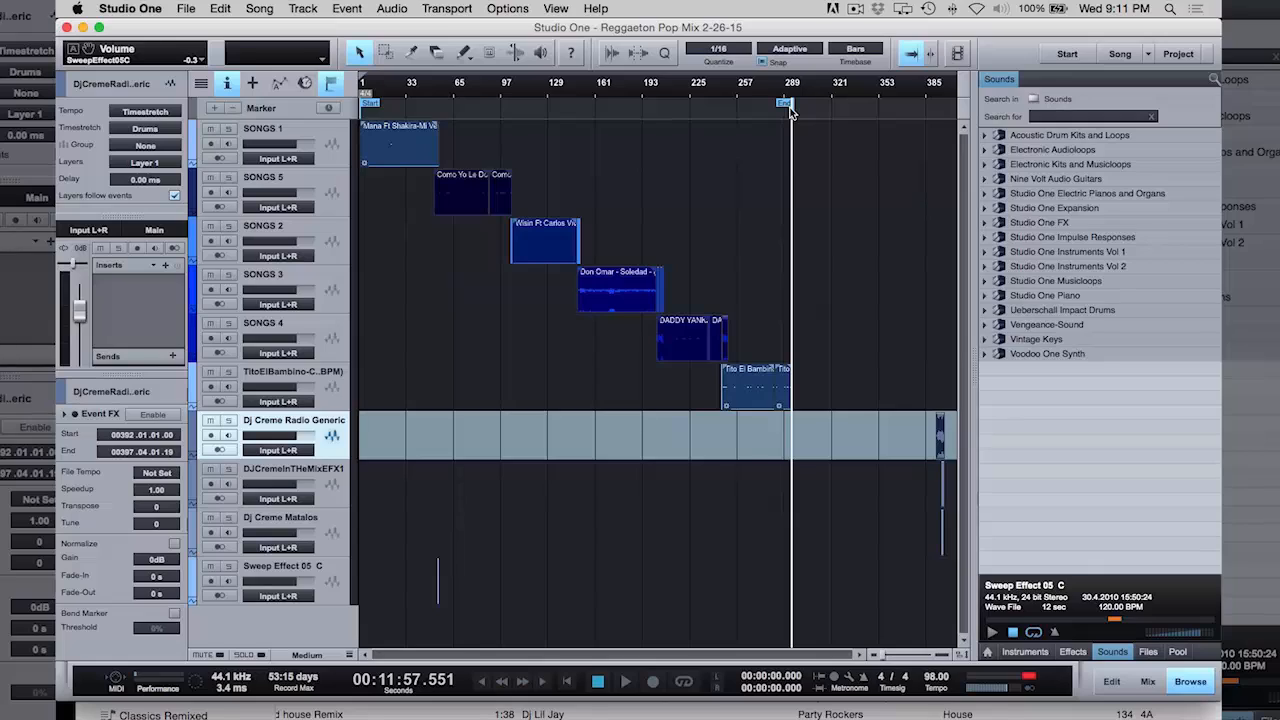
pyautogui.moveTo(772, 144)
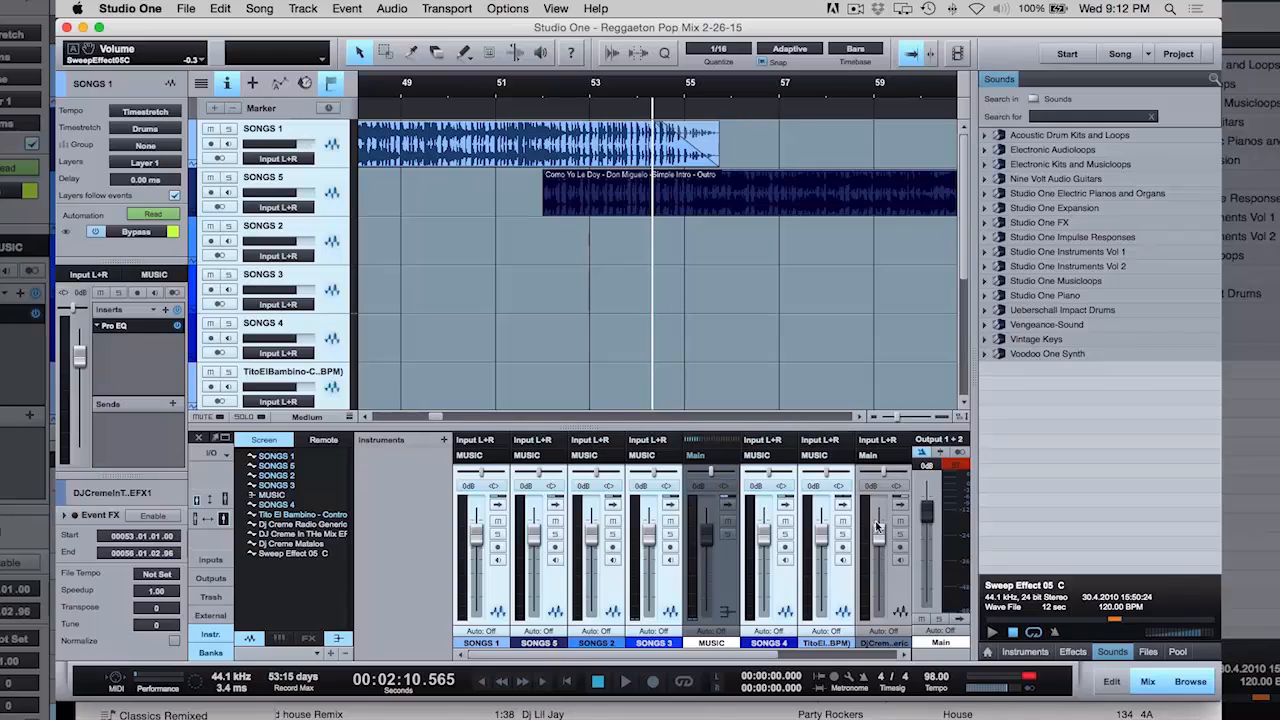
pyautogui.moveTo(872, 616)
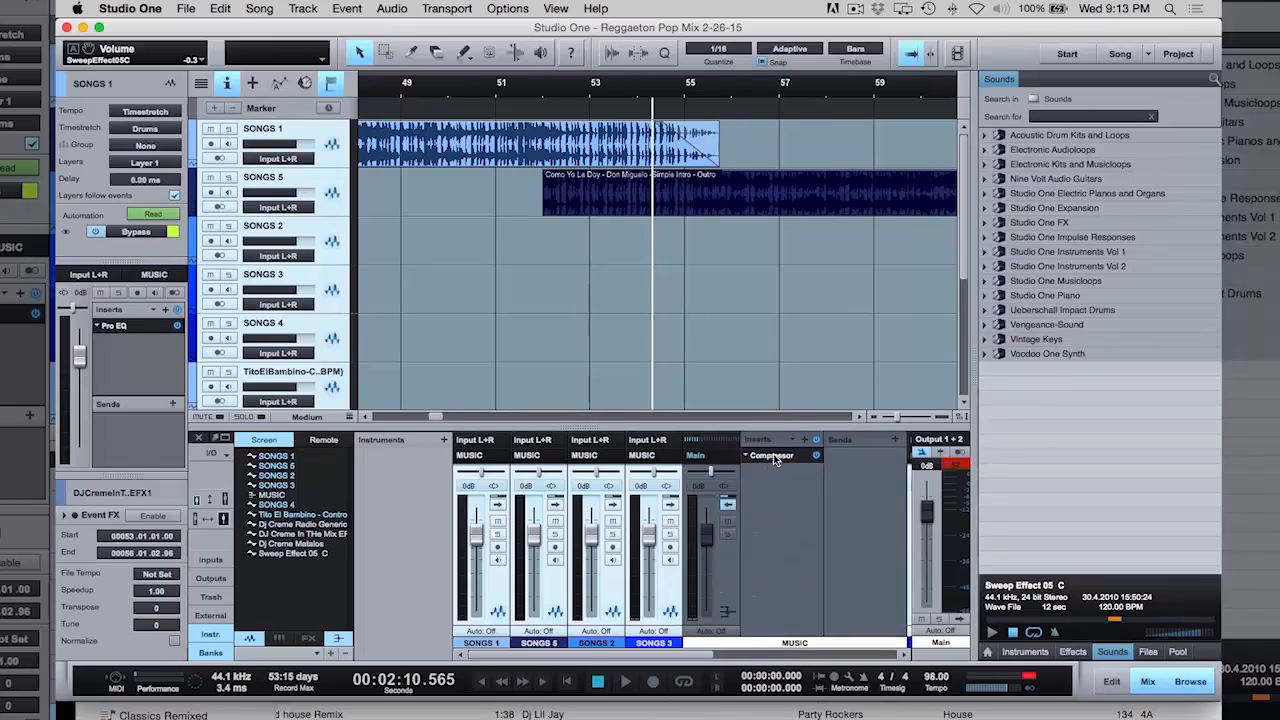
# Show the settings panel of the Compressor inserted on the MUSIC bus
pyautogui.click(770, 456)
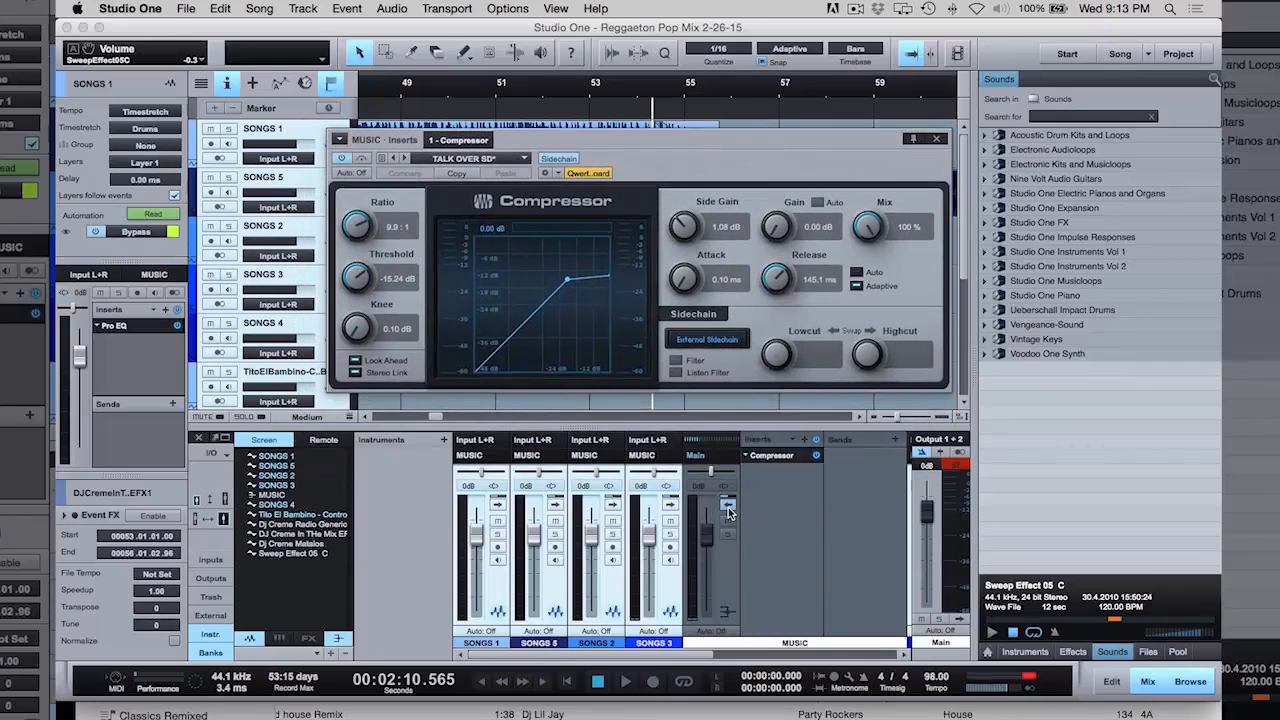
pyautogui.moveTo(724, 504)
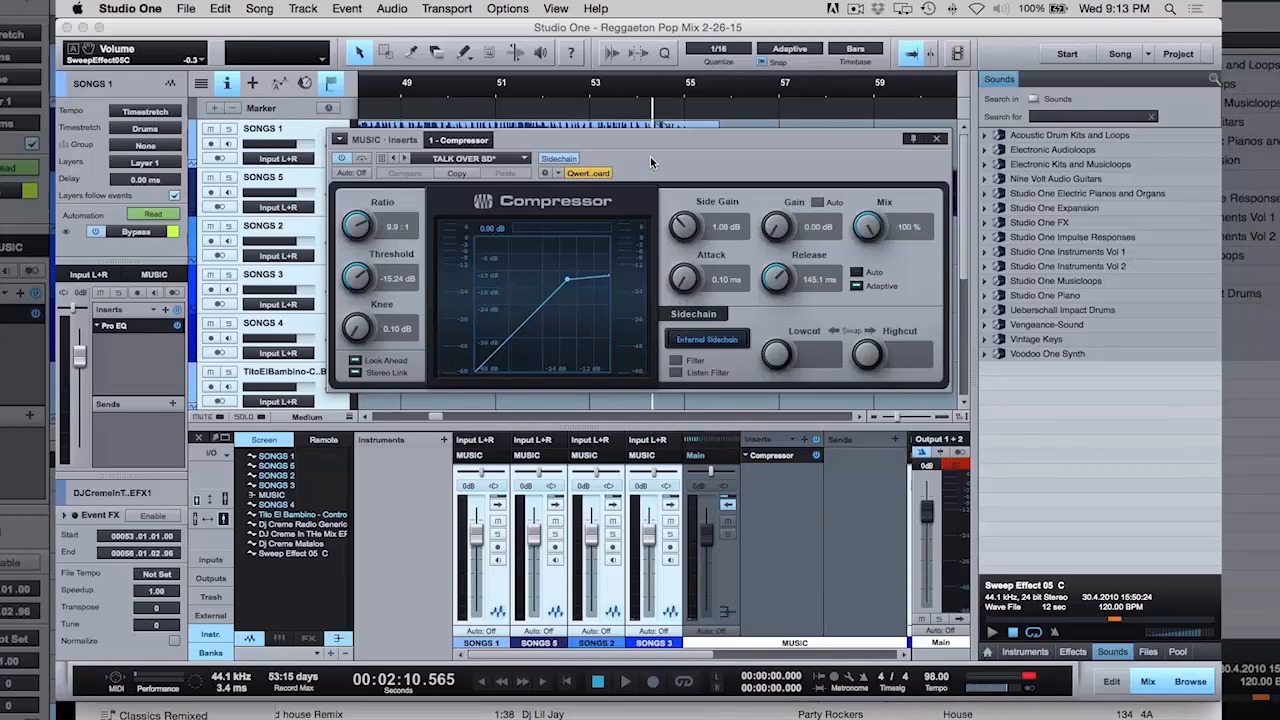
pyautogui.moveTo(378, 298)
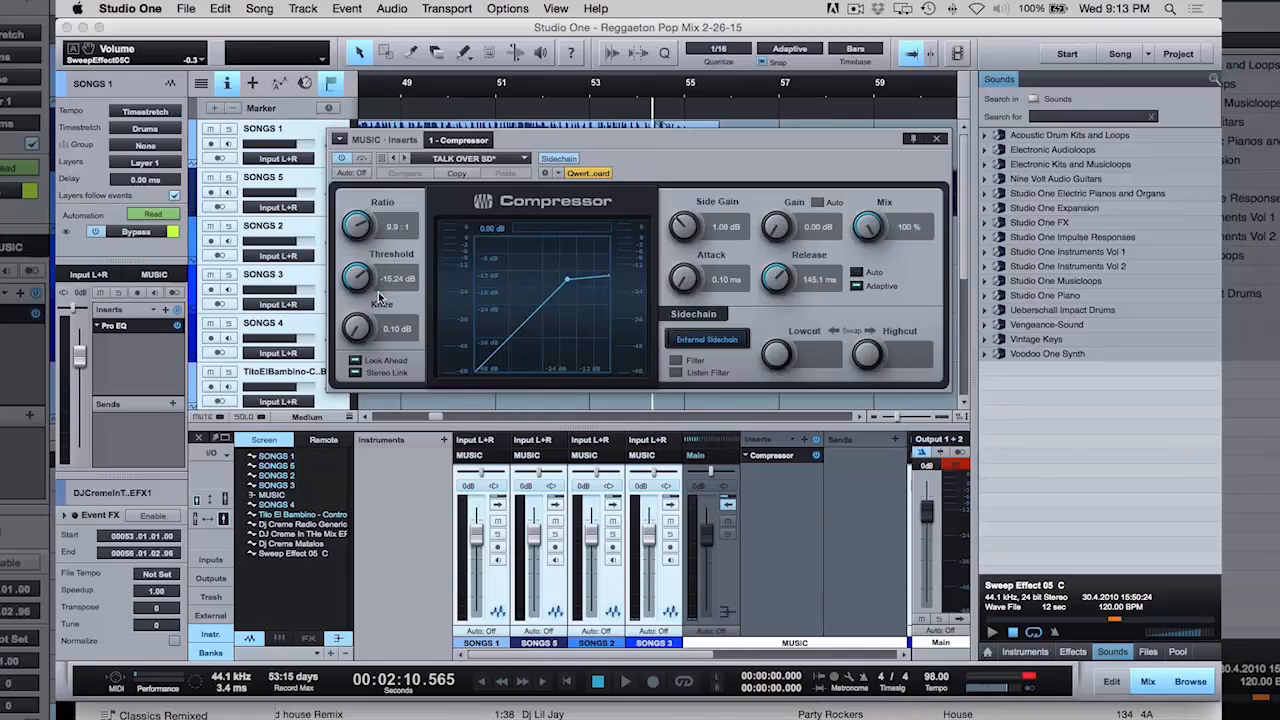